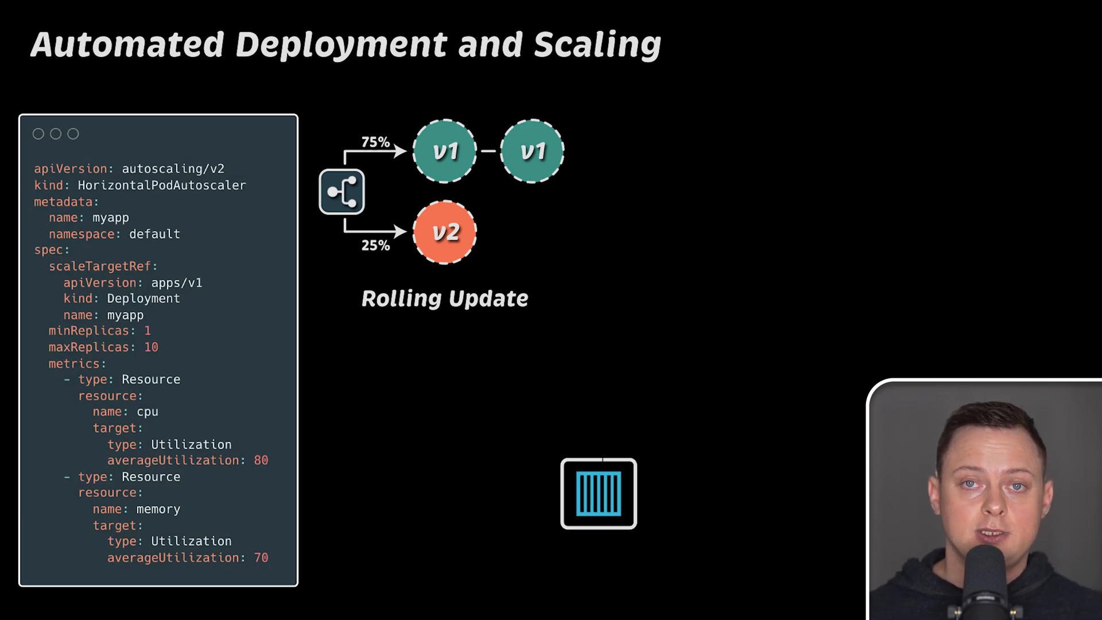
pyautogui.press('Right')
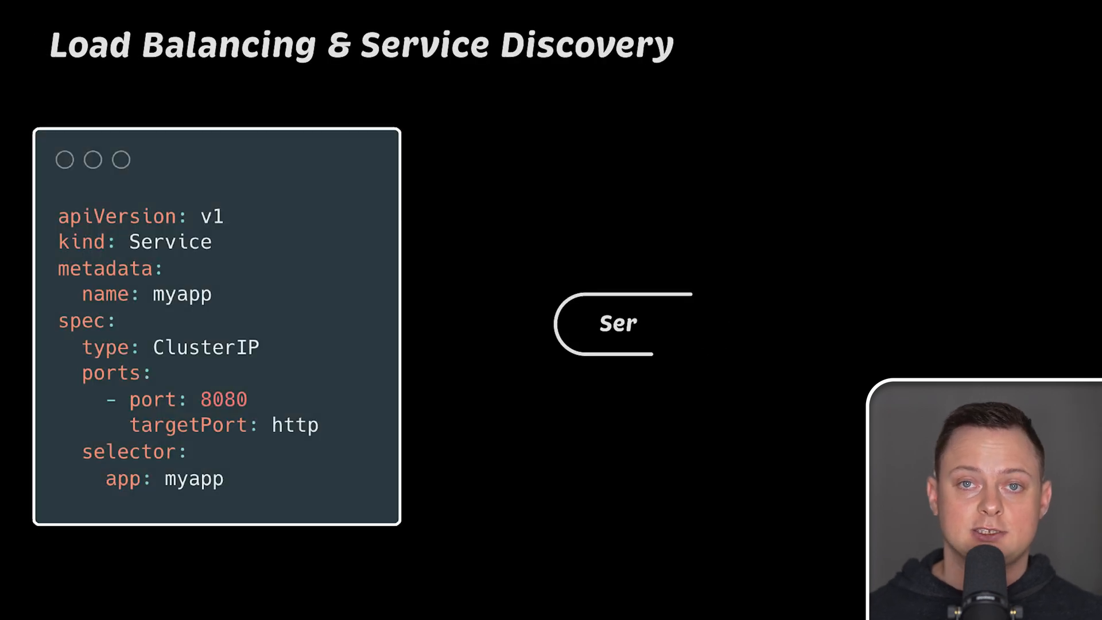